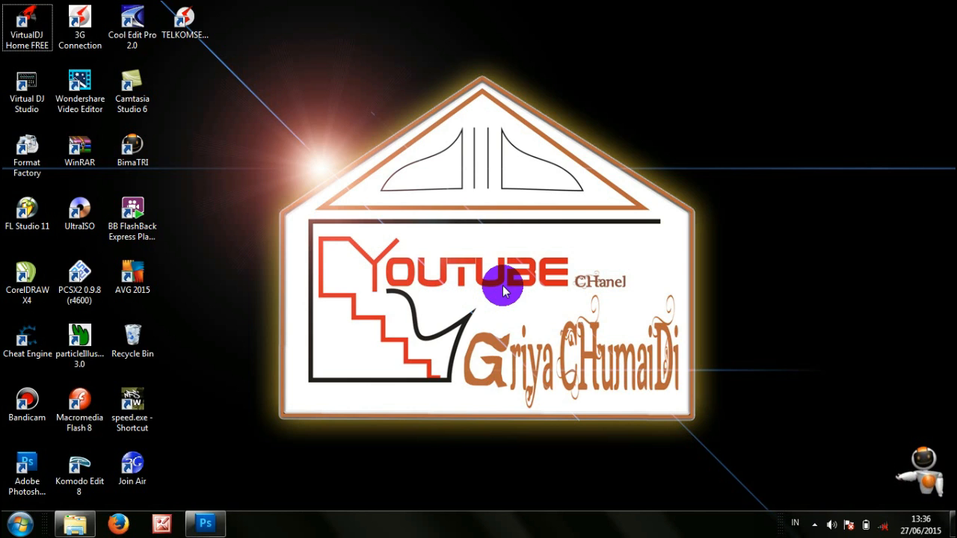
# Restore the minimized Photoshop window from the taskbar.
pyautogui.click(203, 522)
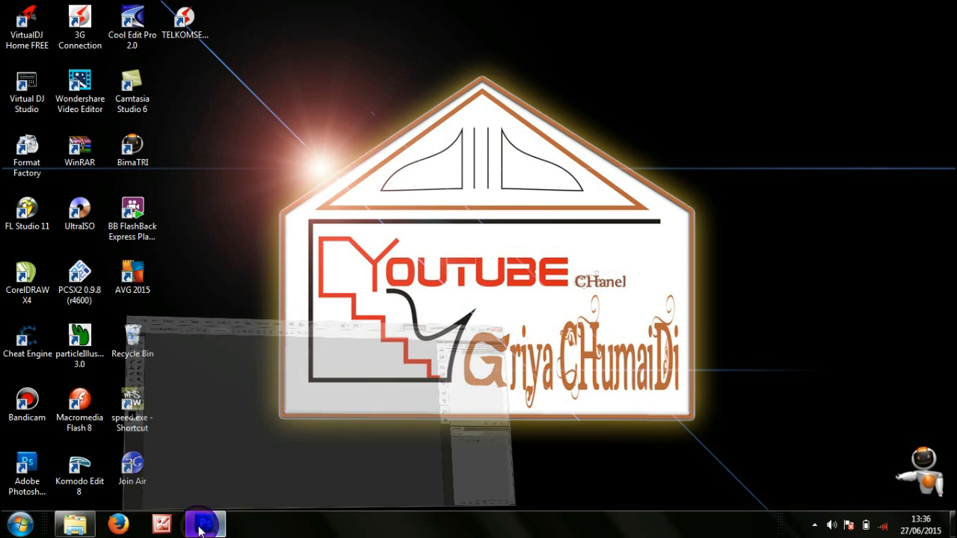
# Focus the Photoshop document with the black circle and select the Horizontal Type Tool.
pyautogui.click(202, 523)
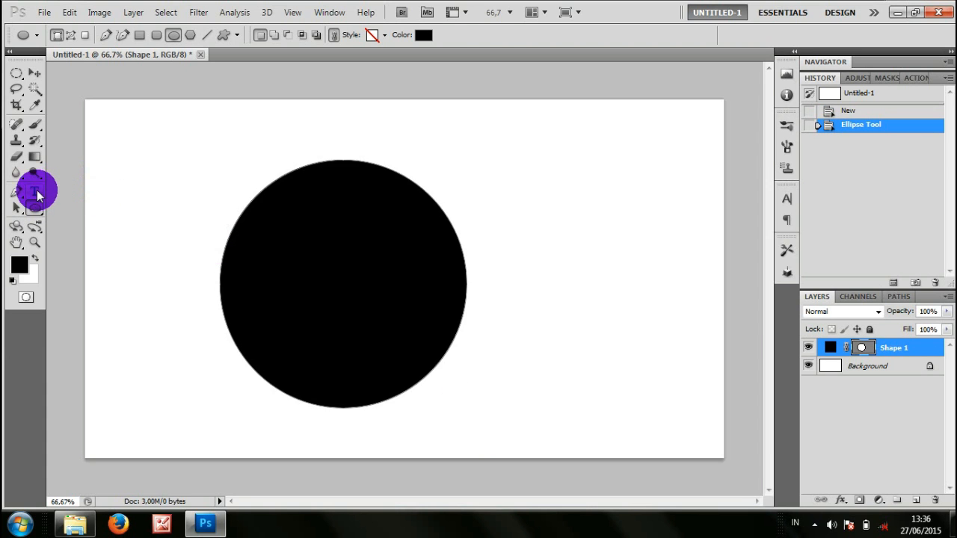
pyautogui.click(12, 191)
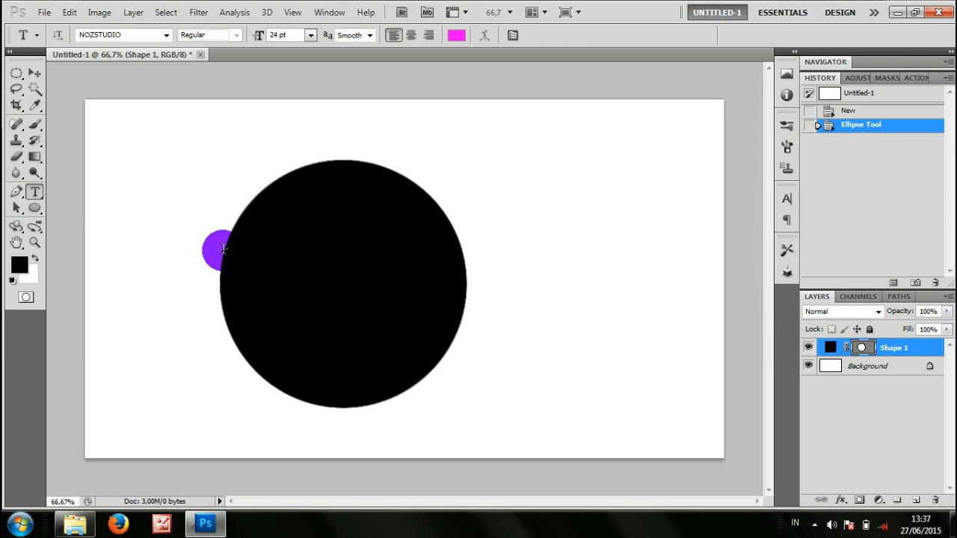
# Type 'GRIYA CHUMAIDI. CHANEL YOUTUBE. MARCKO SHONADA' in magenta 24 pt along the circle's edge.
pyautogui.click(224, 248)
pyautogui.write('YA CHUMAIDI. CHANEL YOU')
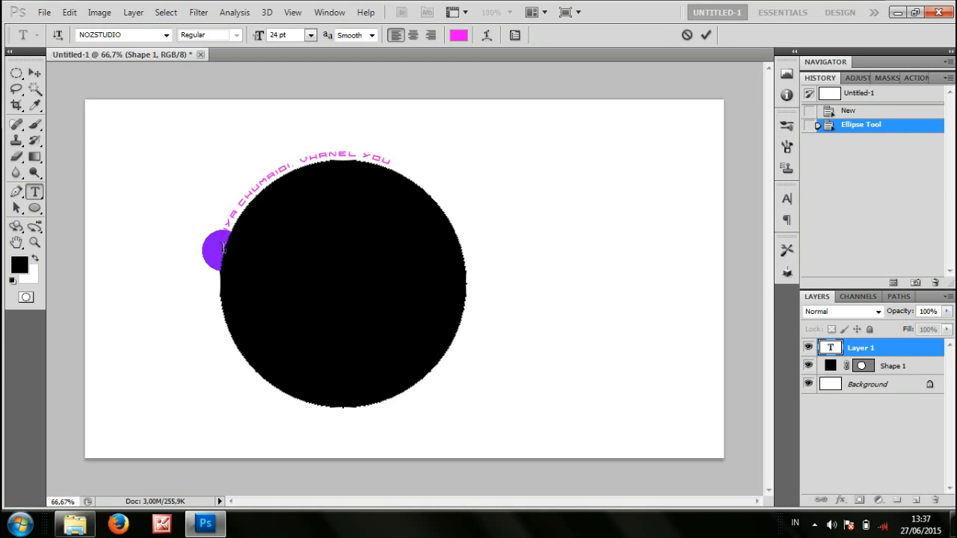
pyautogui.write('TUBE')
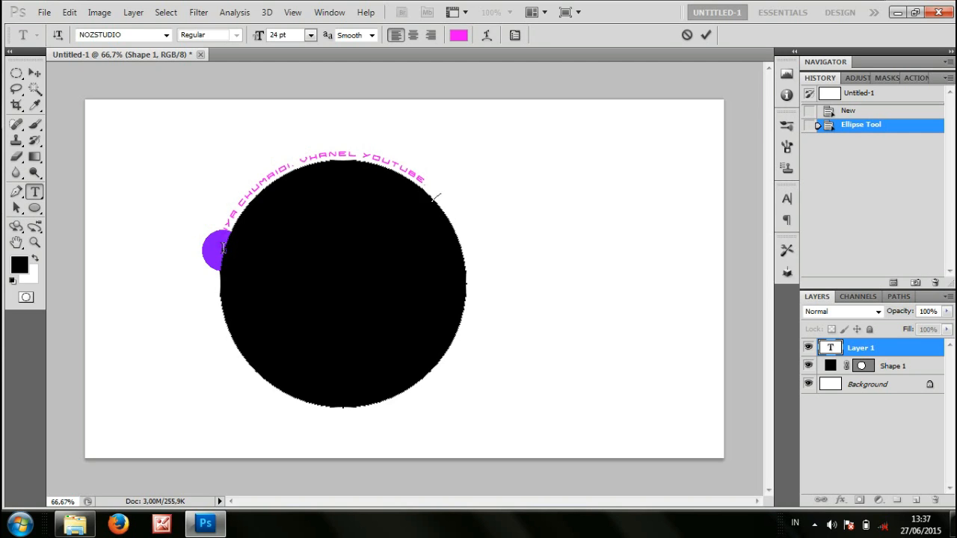
pyautogui.write('MARCKO SHONADA')
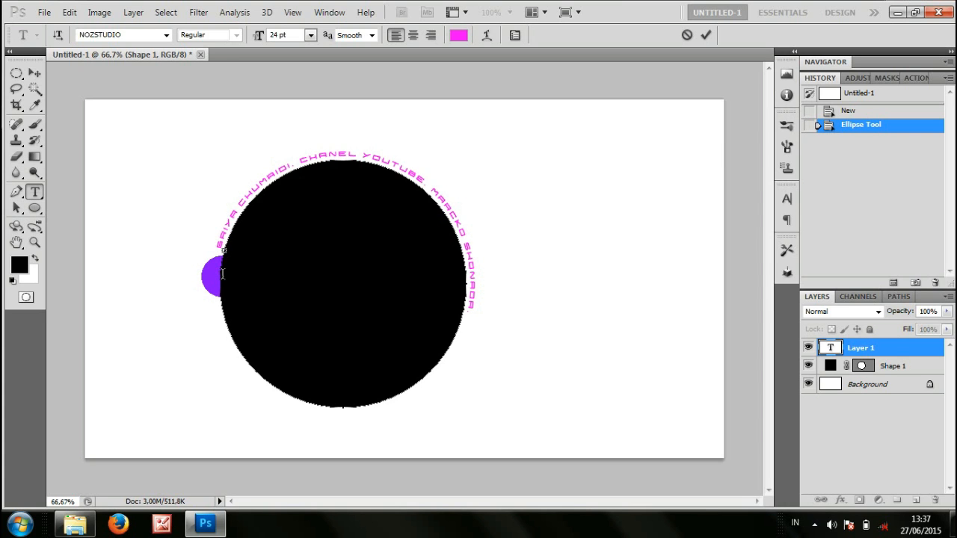
# Commit the text and switch to the Path Selection Tool from the toolbar flyout.
pyautogui.click(15, 222)
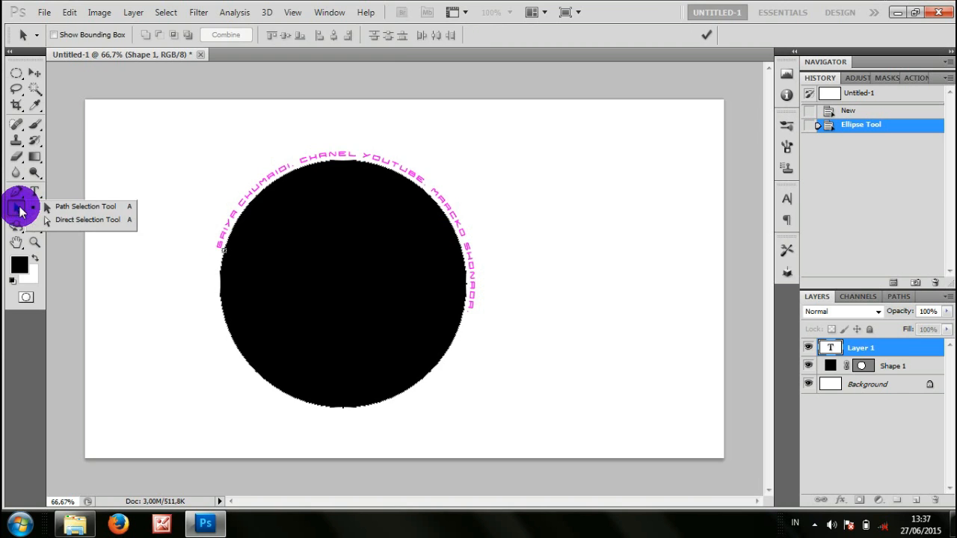
pyautogui.click(90, 219)
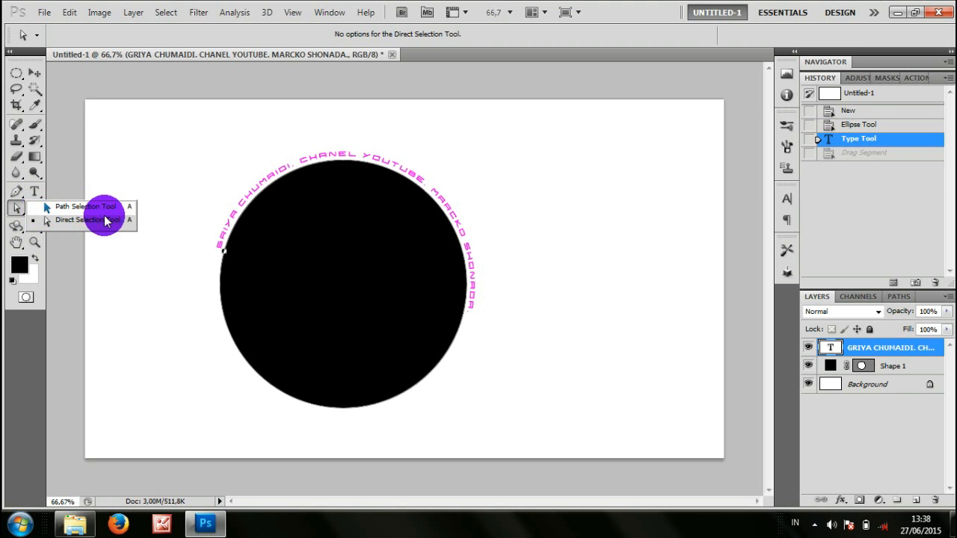
pyautogui.click(81, 206)
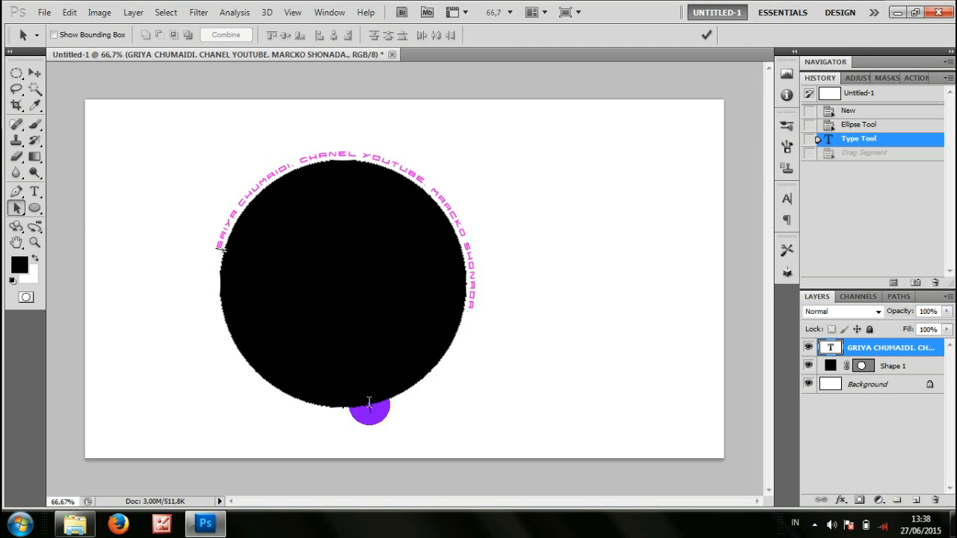
# Drag the text's start and end points so the phrase begins higher on the circle's left edge.
pyautogui.moveTo(370, 408); pyautogui.dragTo(303, 404)
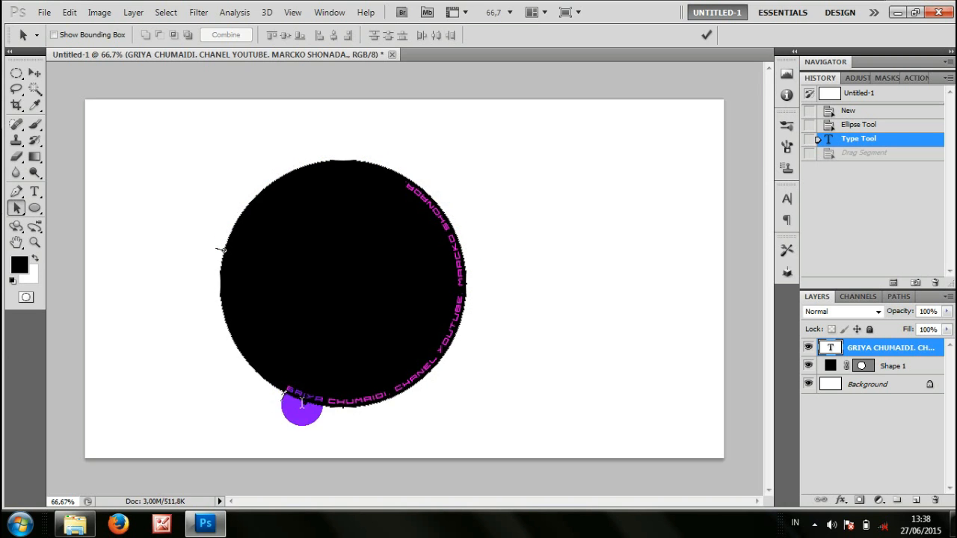
pyautogui.moveTo(303, 404); pyautogui.dragTo(461, 378)
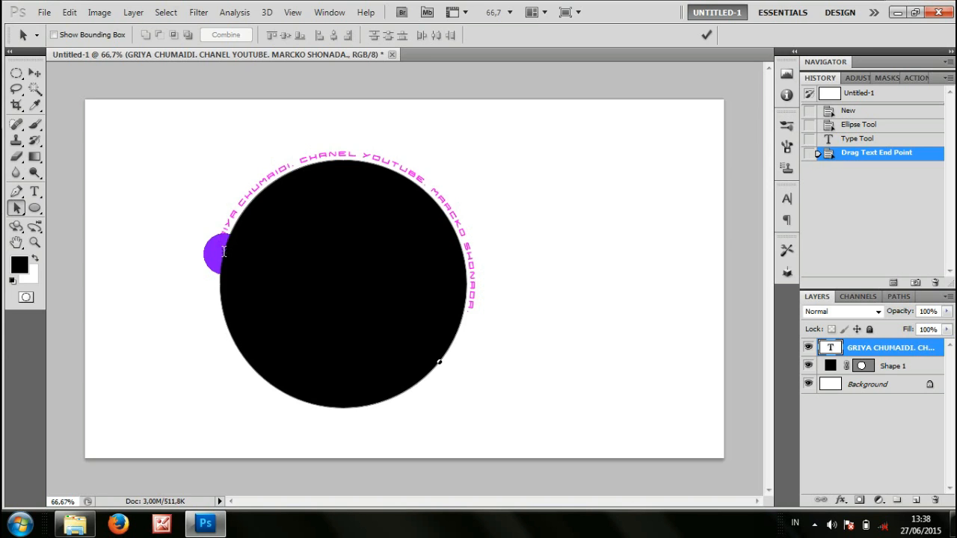
pyautogui.moveTo(223, 252); pyautogui.dragTo(253, 193)
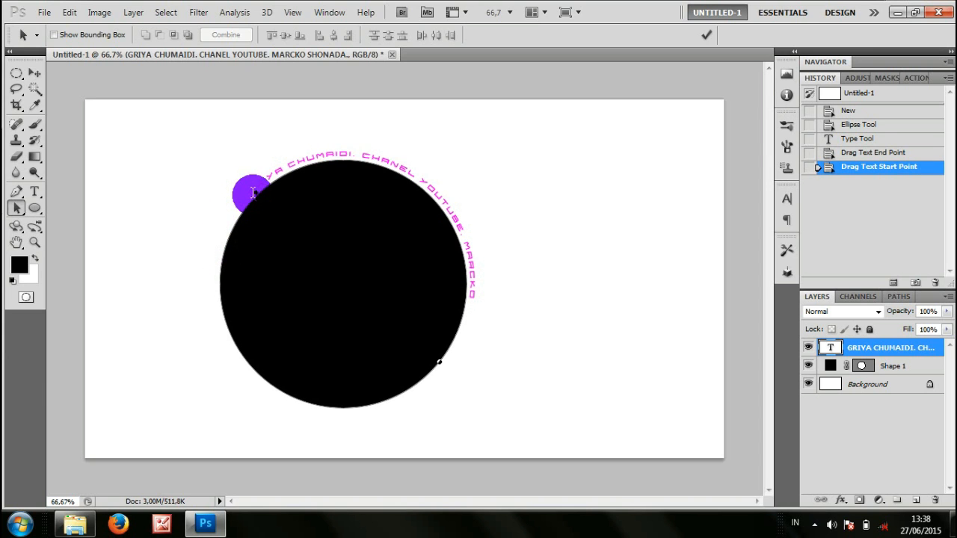